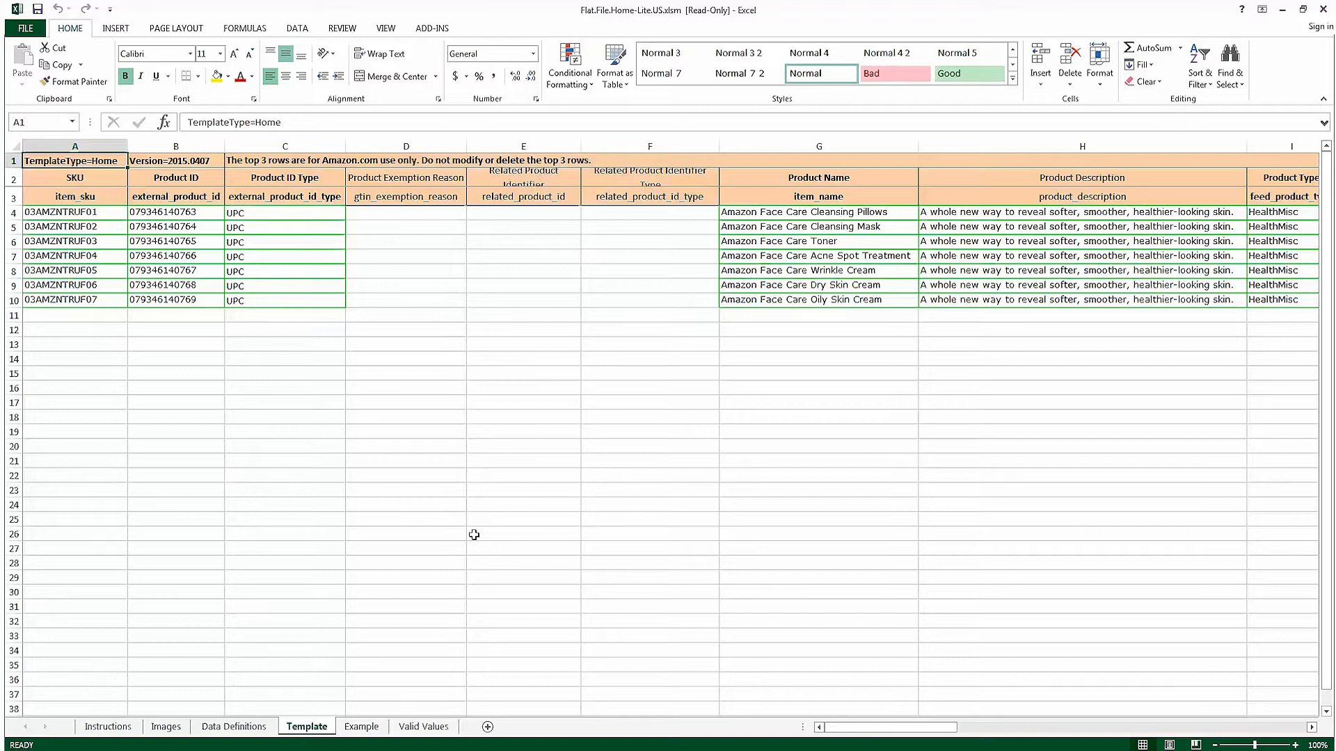
{"action": "mouse_move", "coordinate": [881, 725]}
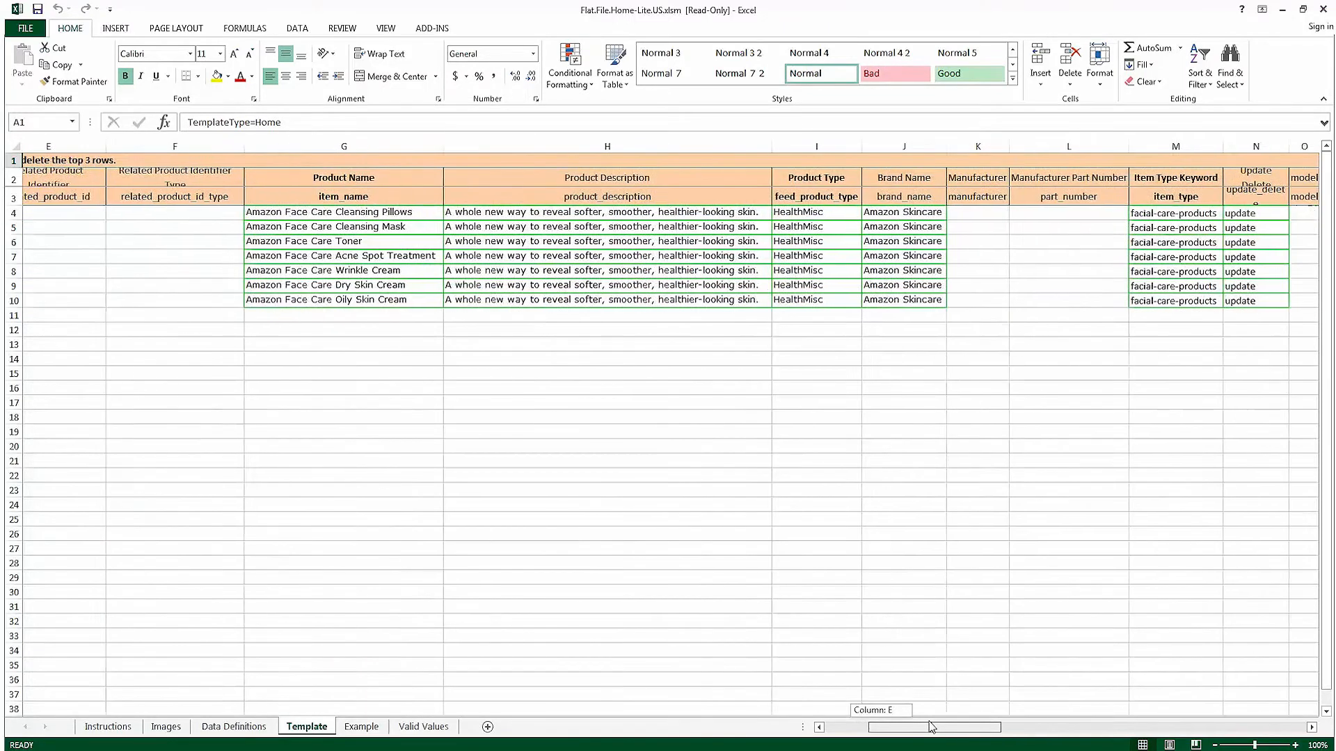
- Set the update_delete column to Delete for the Face Care products in rows 4, 7 and 9
{"action": "scroll", "scroll_direction": "right", "scroll_amount": 3}
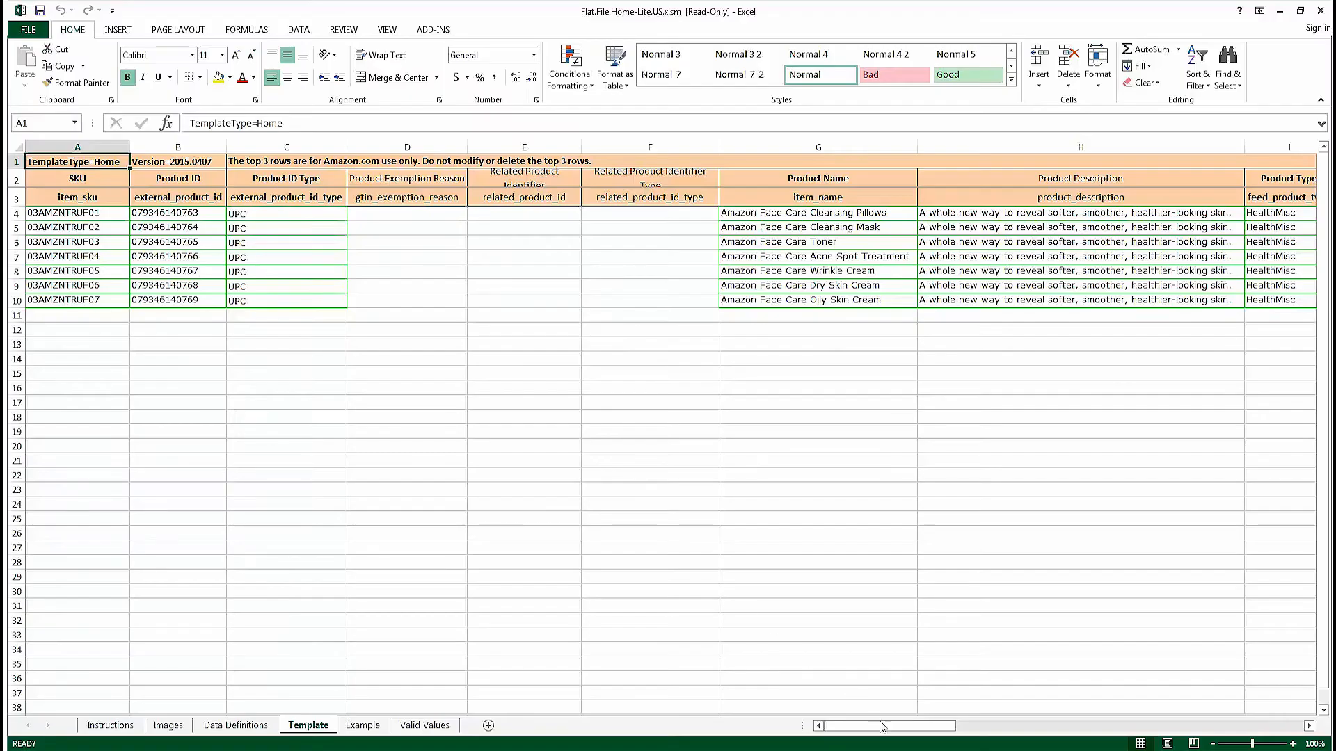
{"action": "scroll", "scroll_direction": "right", "scroll_amount": 3}
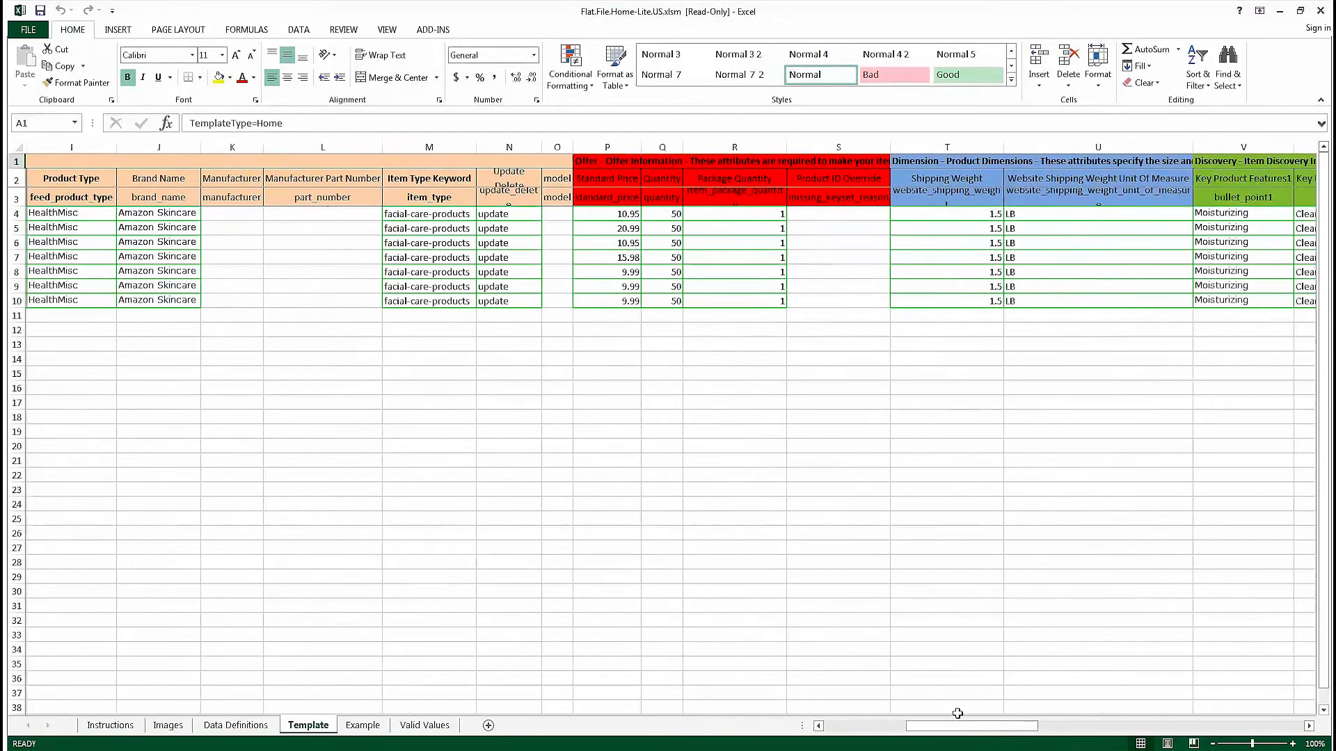
{"action": "left_click", "coordinate": [509, 213]}
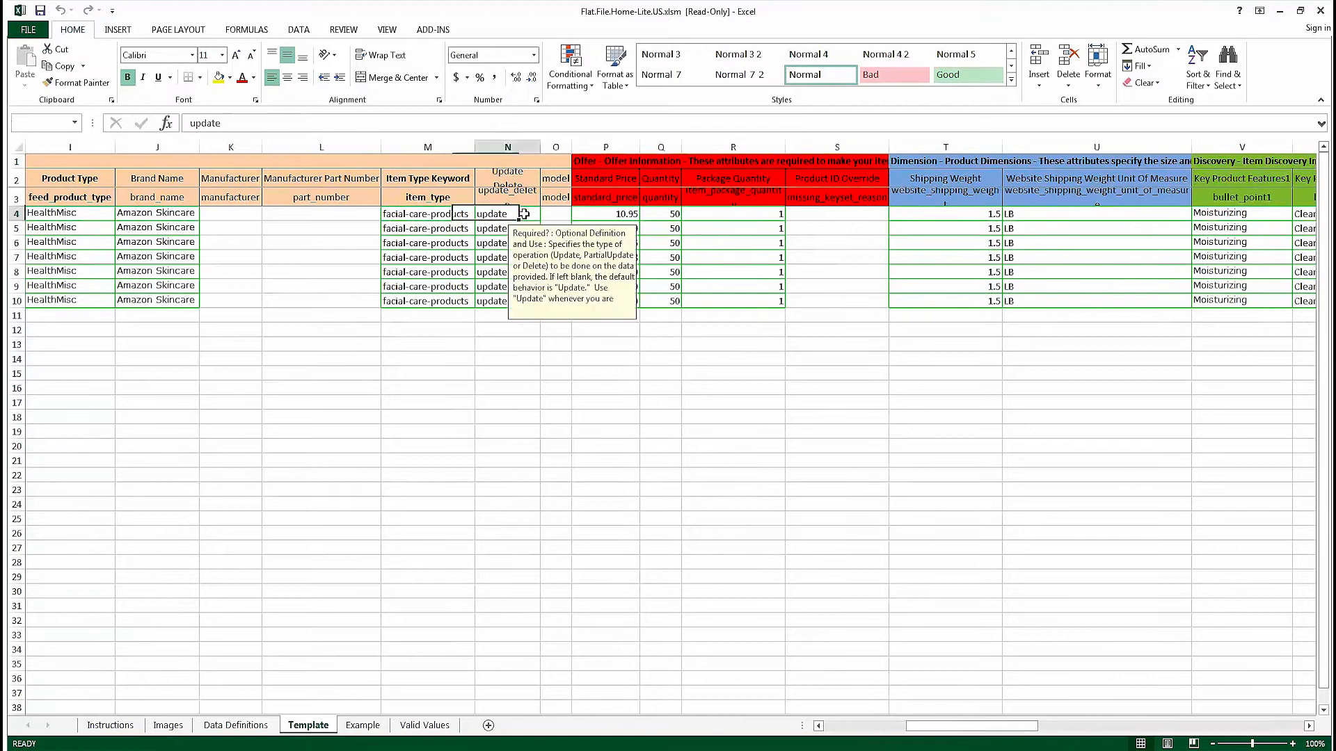
{"action": "left_click", "coordinate": [559, 214]}
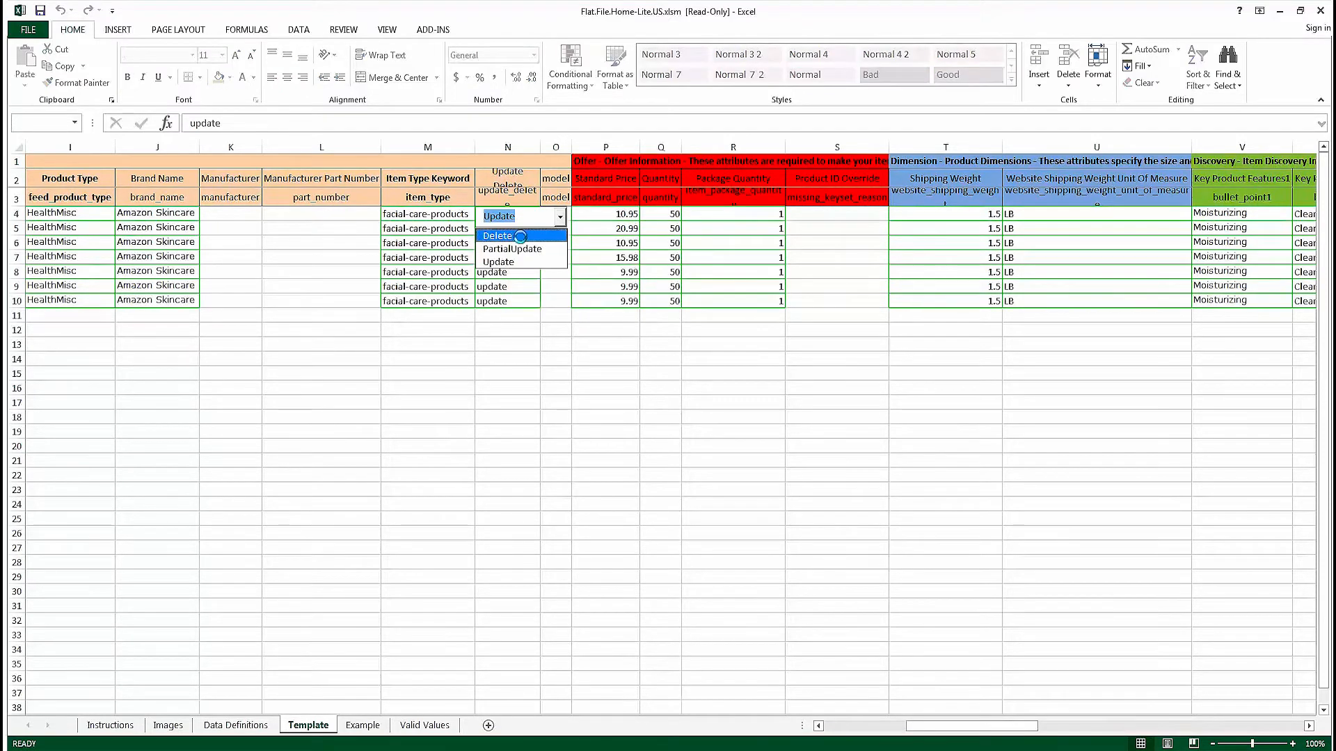
{"action": "left_click", "coordinate": [496, 236]}
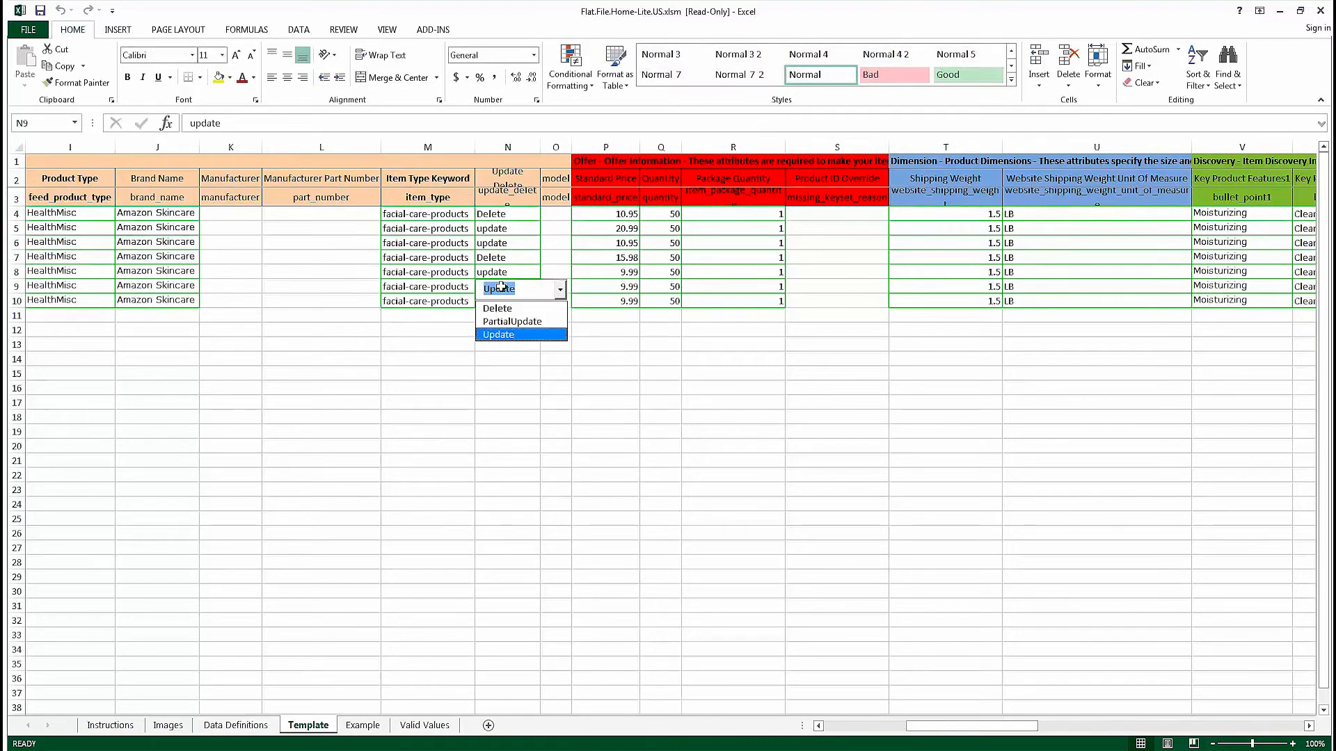
{"action": "left_click", "coordinate": [497, 307]}
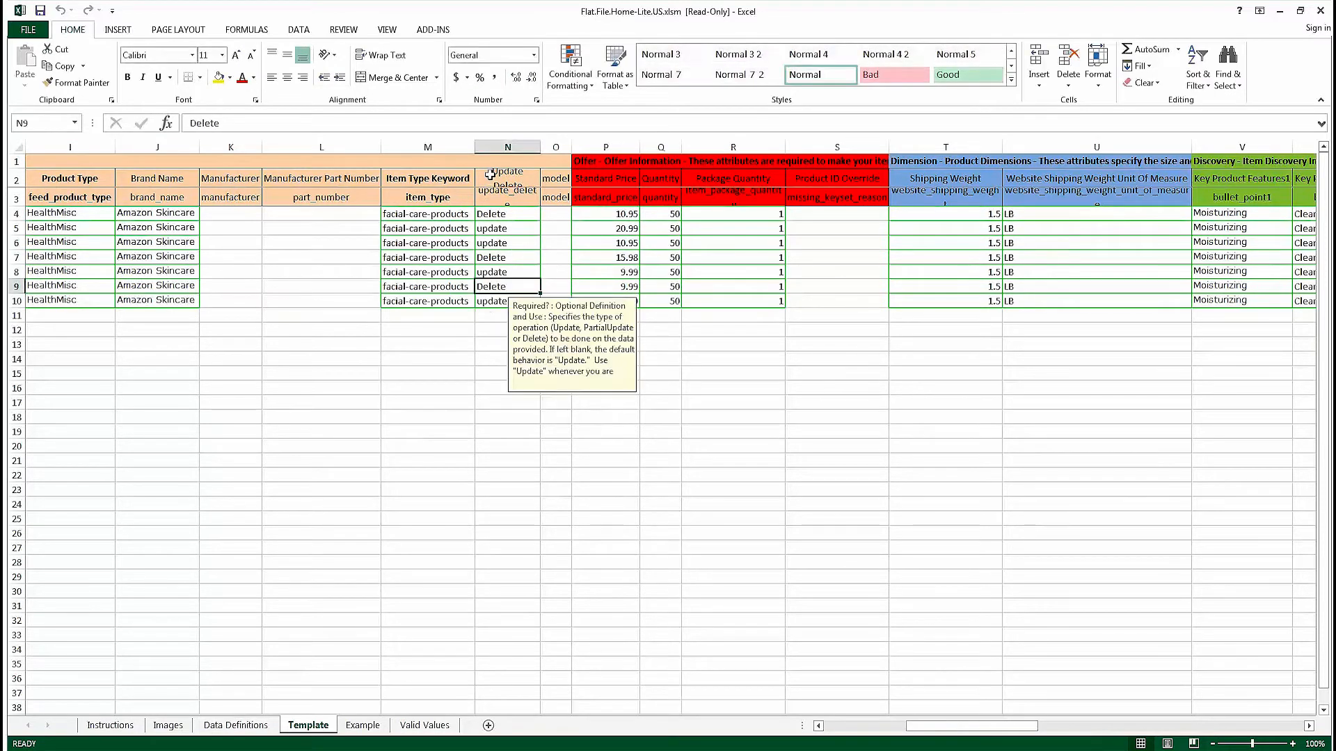
{"action": "left_click", "coordinate": [507, 175]}
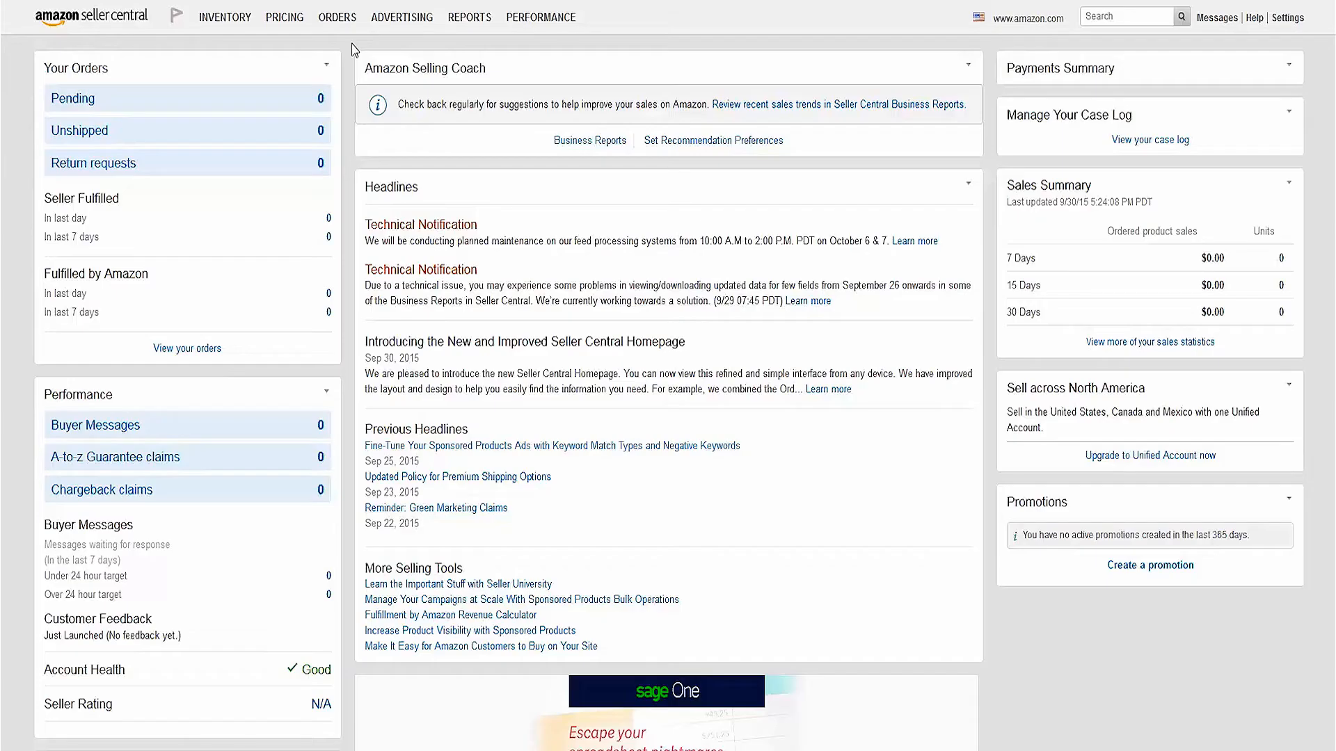
{"action": "mouse_move", "coordinate": [326, 48]}
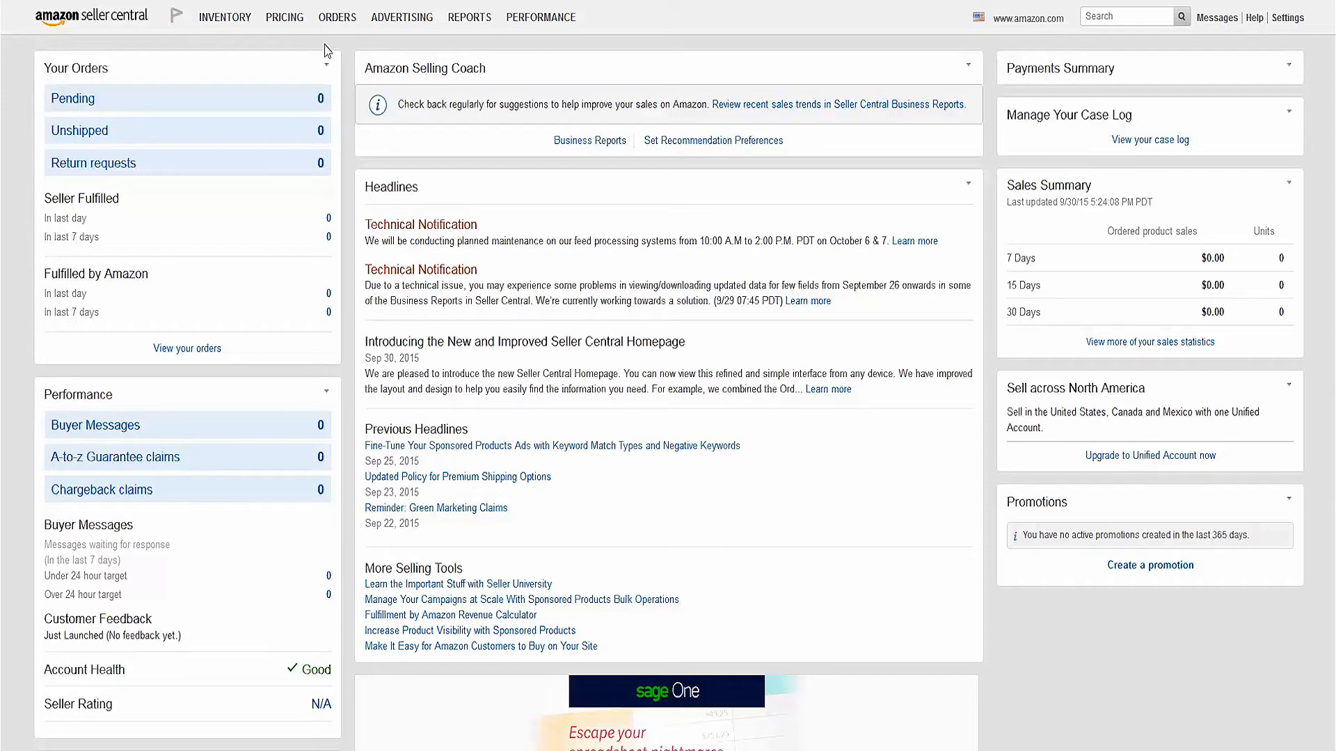
- Go to Inventory > Add Products via Upload and its Upload your Inventory File section
{"action": "left_click", "coordinate": [224, 16]}
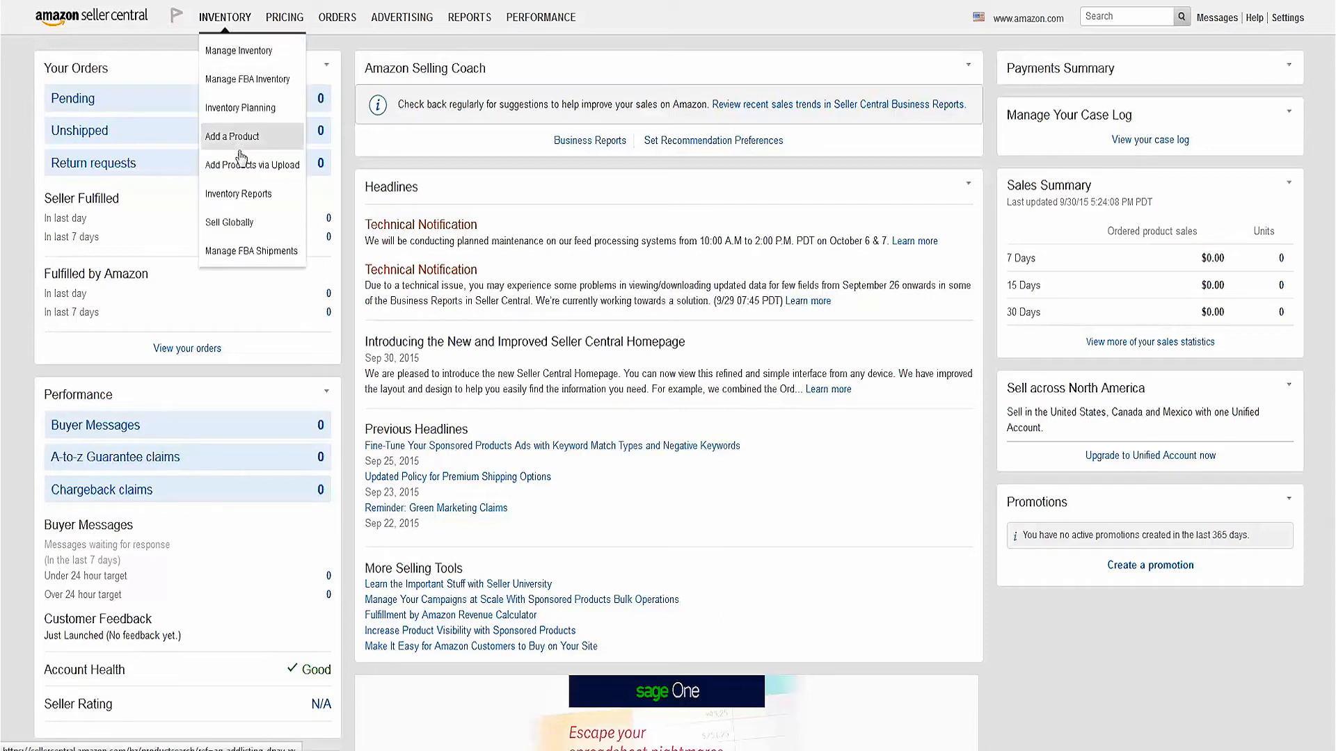
{"action": "left_click", "coordinate": [252, 165]}
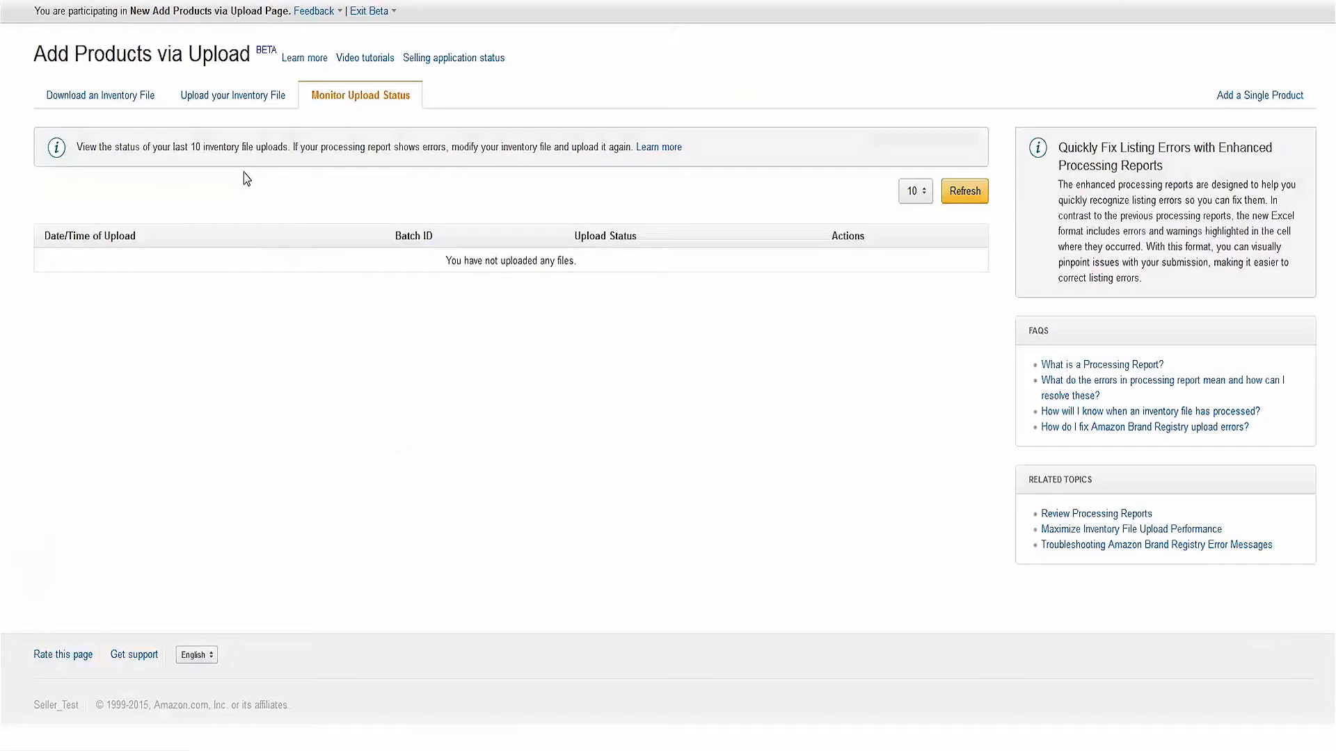
{"action": "left_click", "coordinate": [239, 94]}
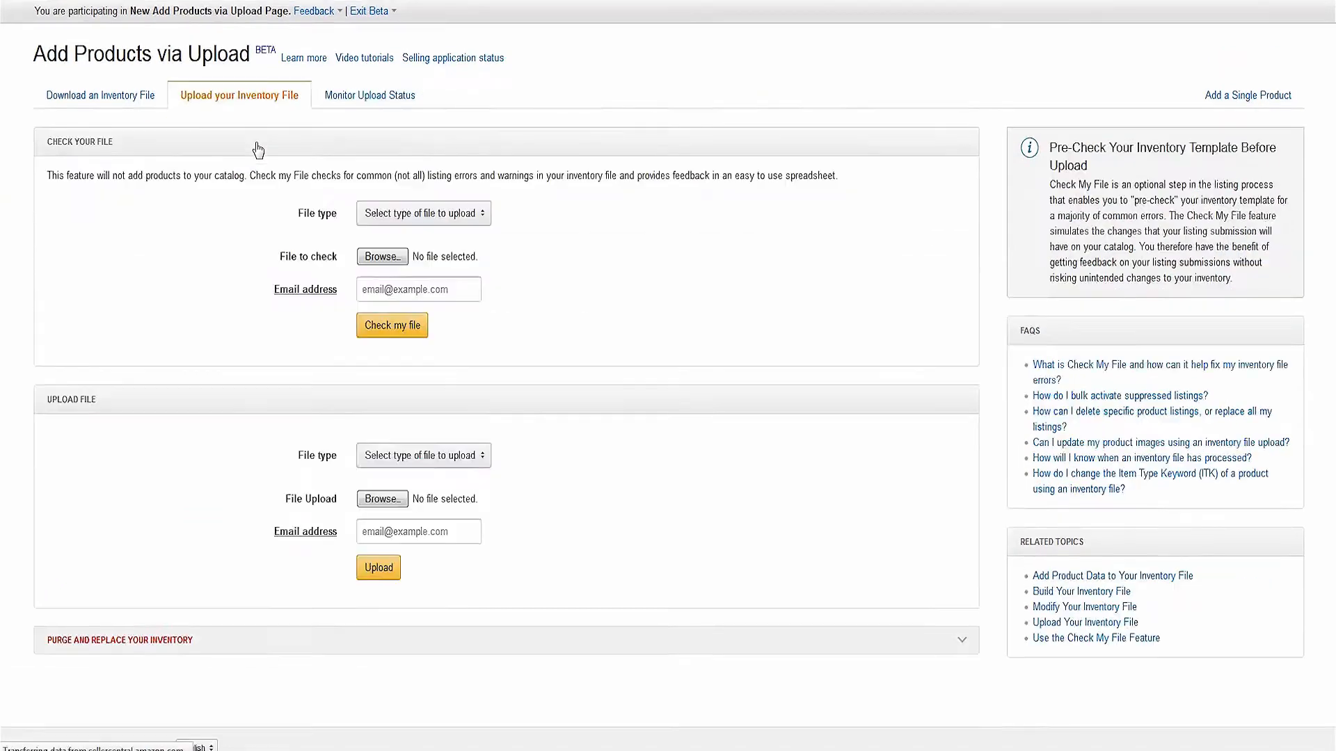
{"action": "scroll", "scroll_direction": "up", "scroll_amount": 3}
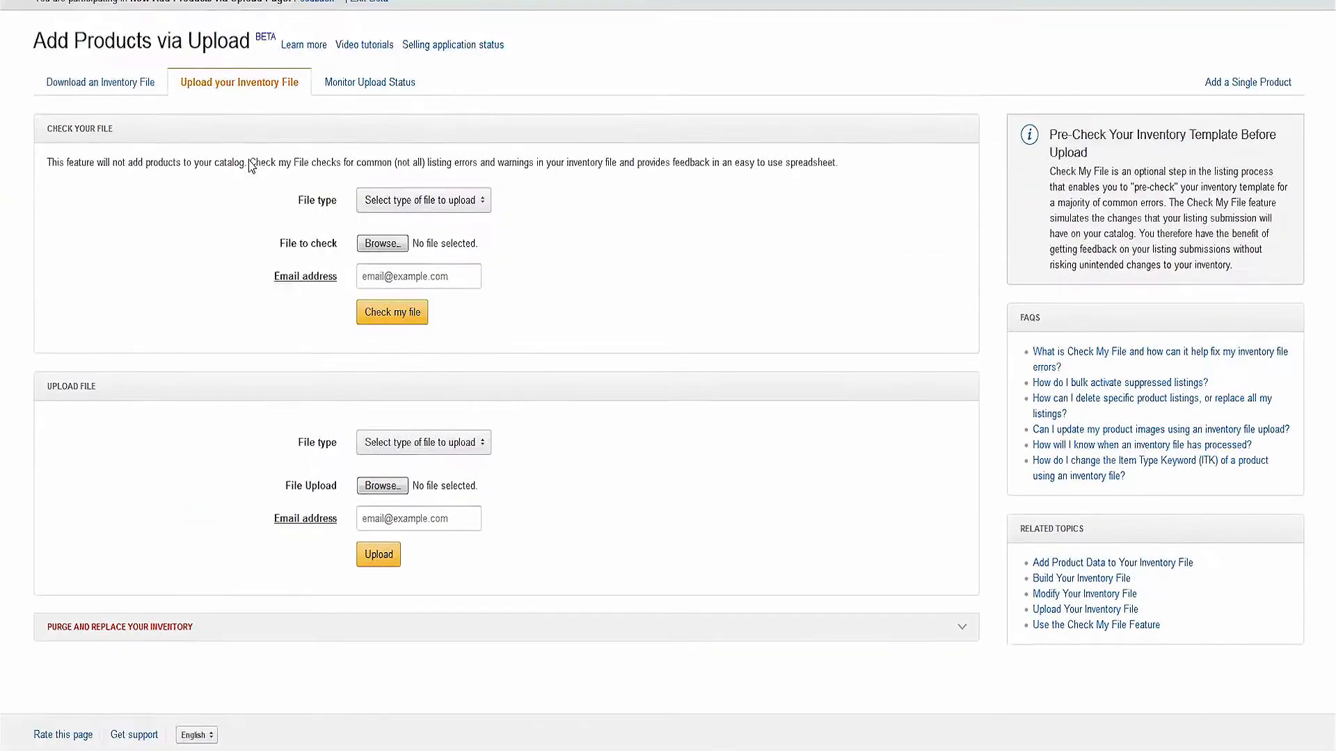
{"action": "scroll", "scroll_direction": "down", "scroll_amount": 3}
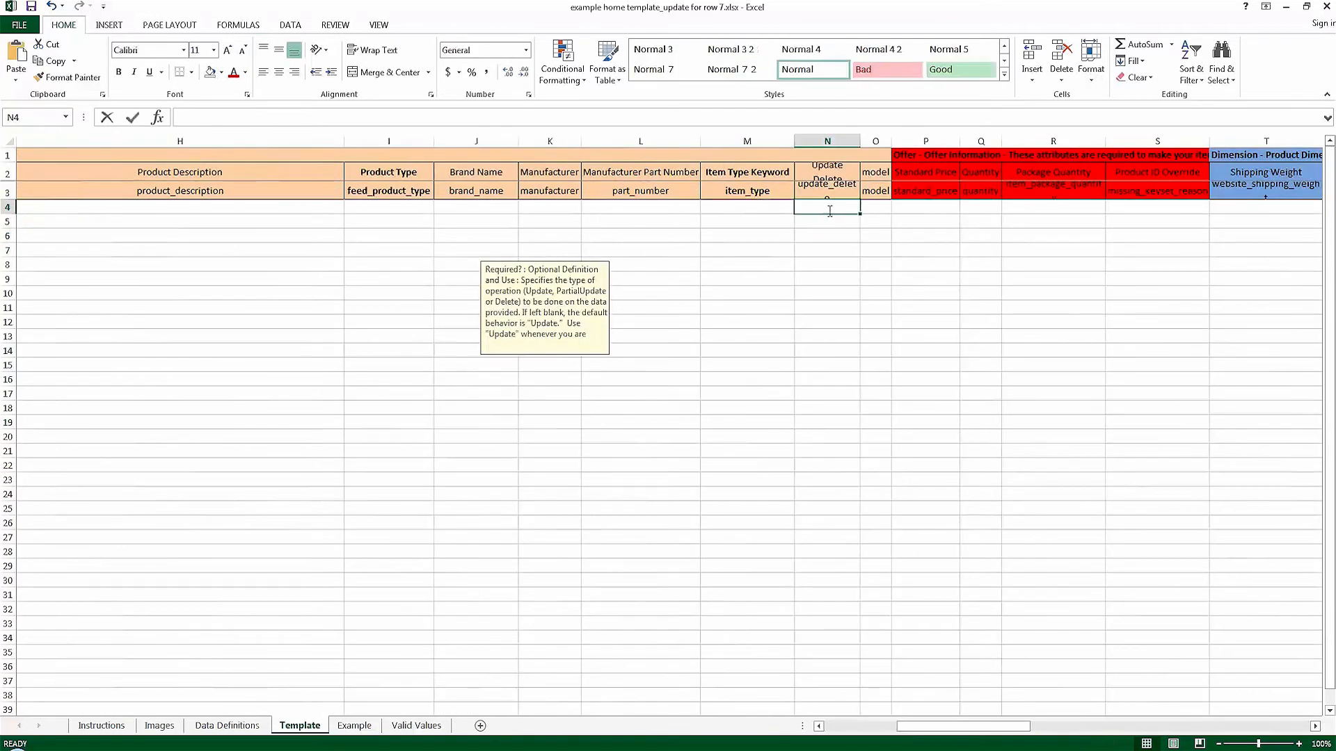
- Enter partialupdate as the operation for rows 4–6 and start typing standard price 25. in P4
{"action": "type", "text": "partialupdate"}
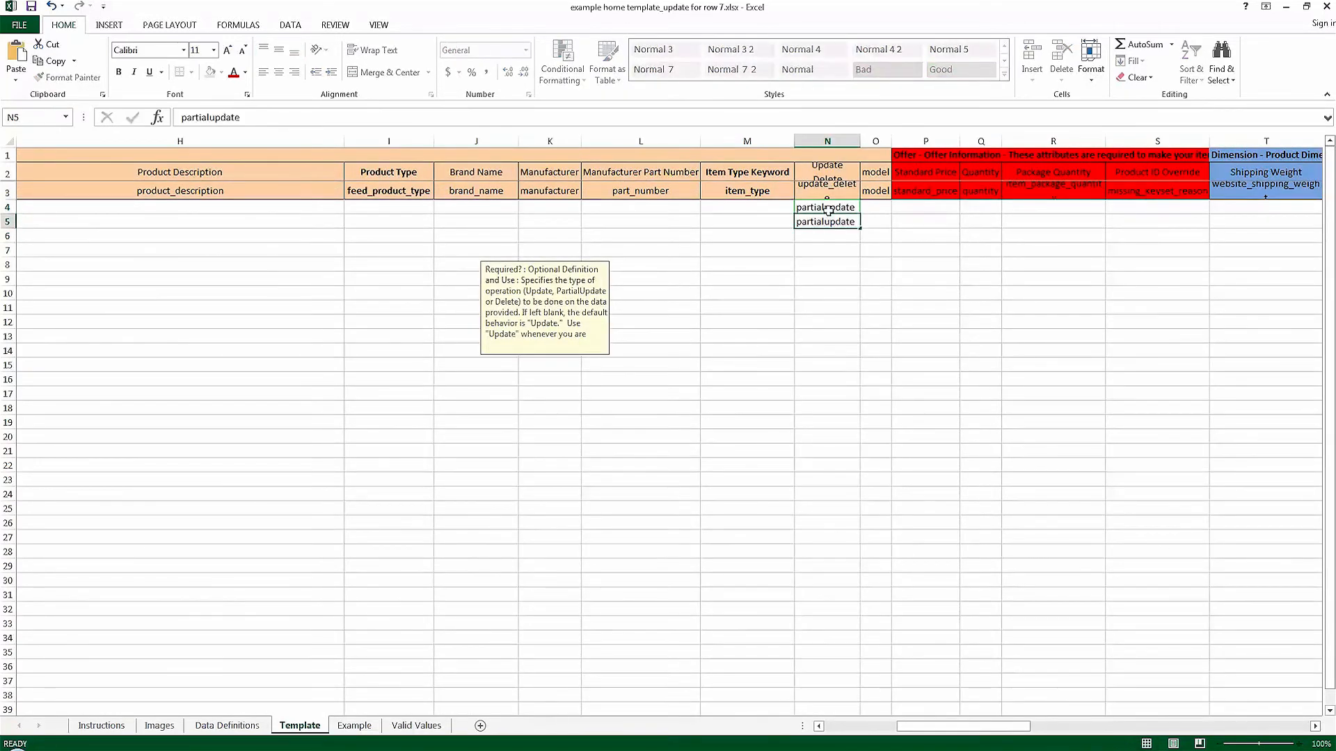
{"action": "left_click", "coordinate": [924, 208]}
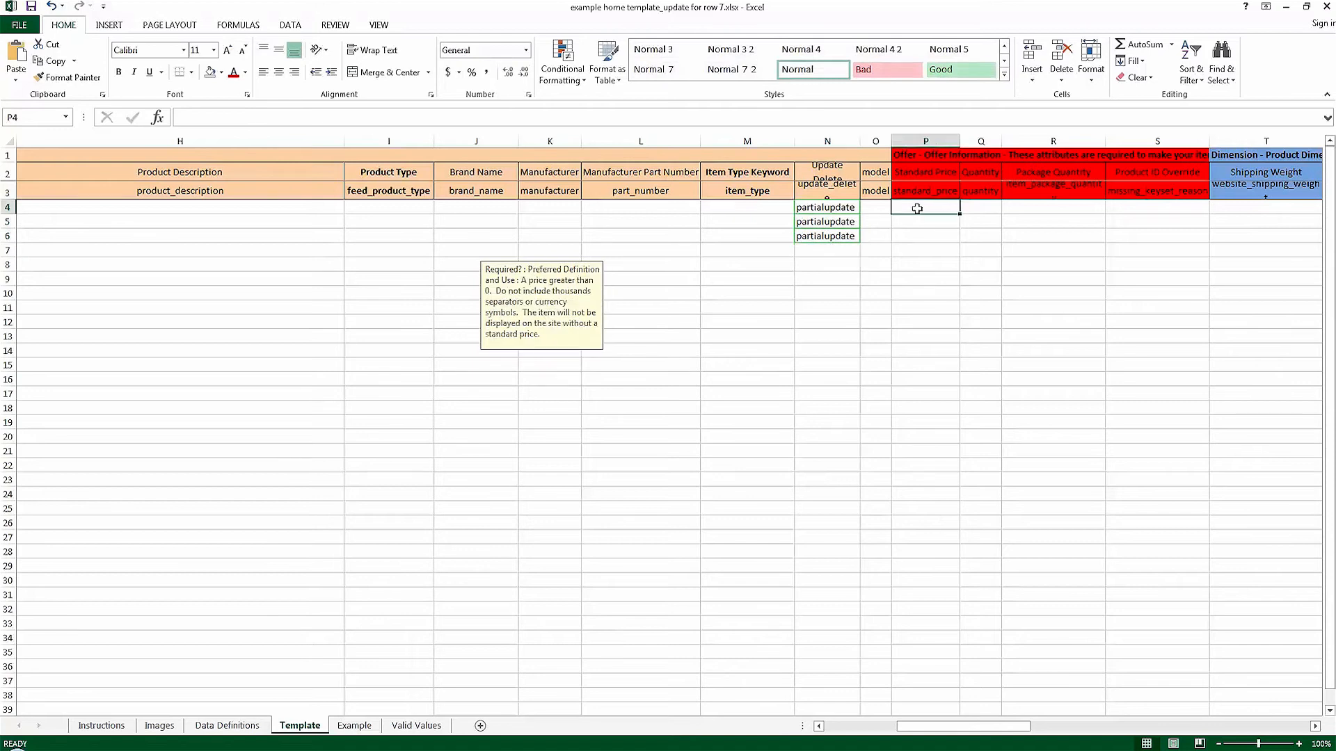
{"action": "type", "text": "25."}
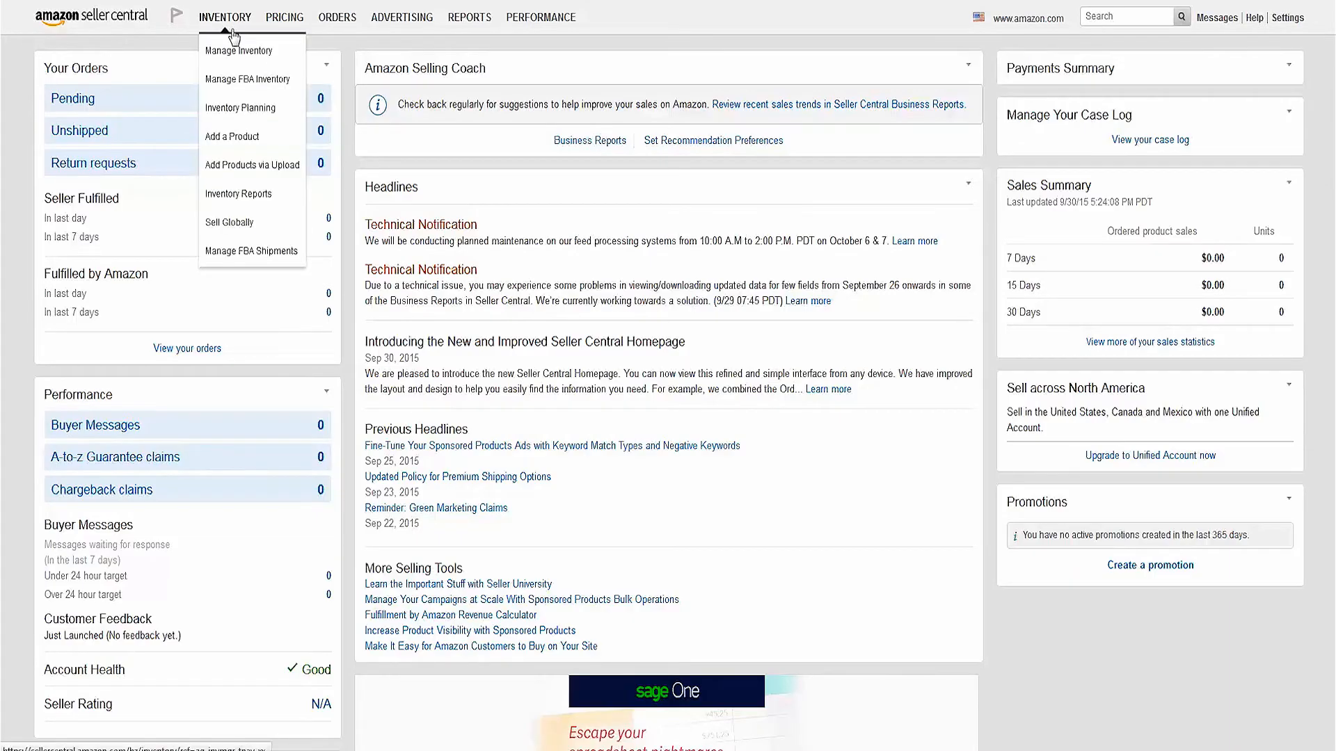
- Return to Add Products via Upload and its Upload your Inventory File section
{"action": "left_click", "coordinate": [251, 164]}
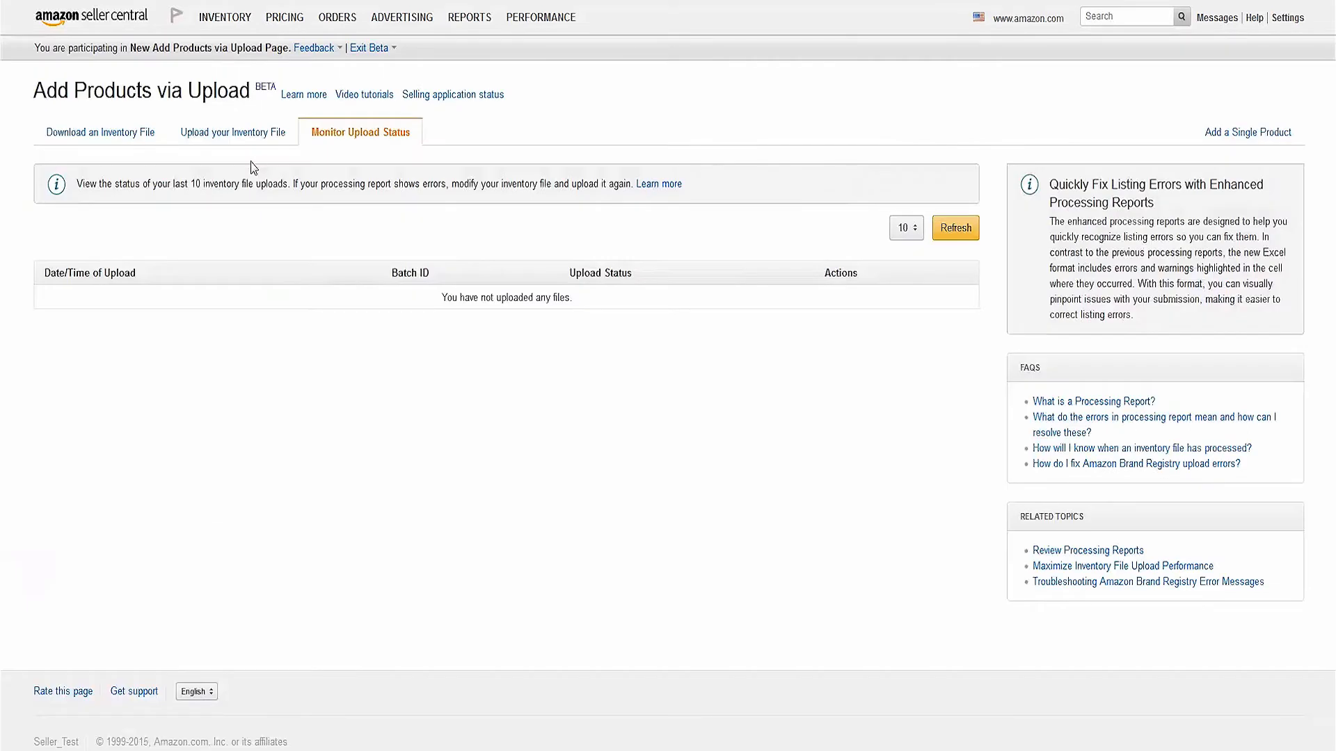
{"action": "left_click", "coordinate": [231, 133]}
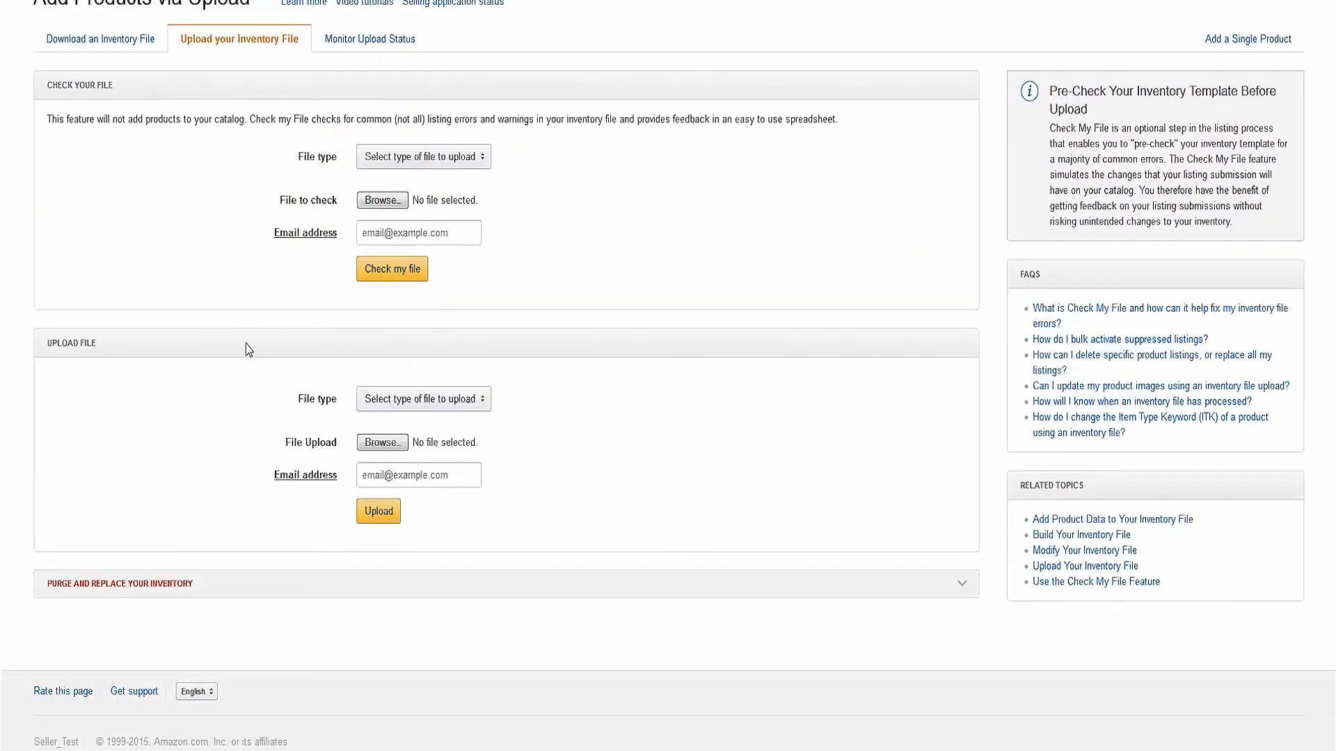
{"action": "mouse_move", "coordinate": [247, 367]}
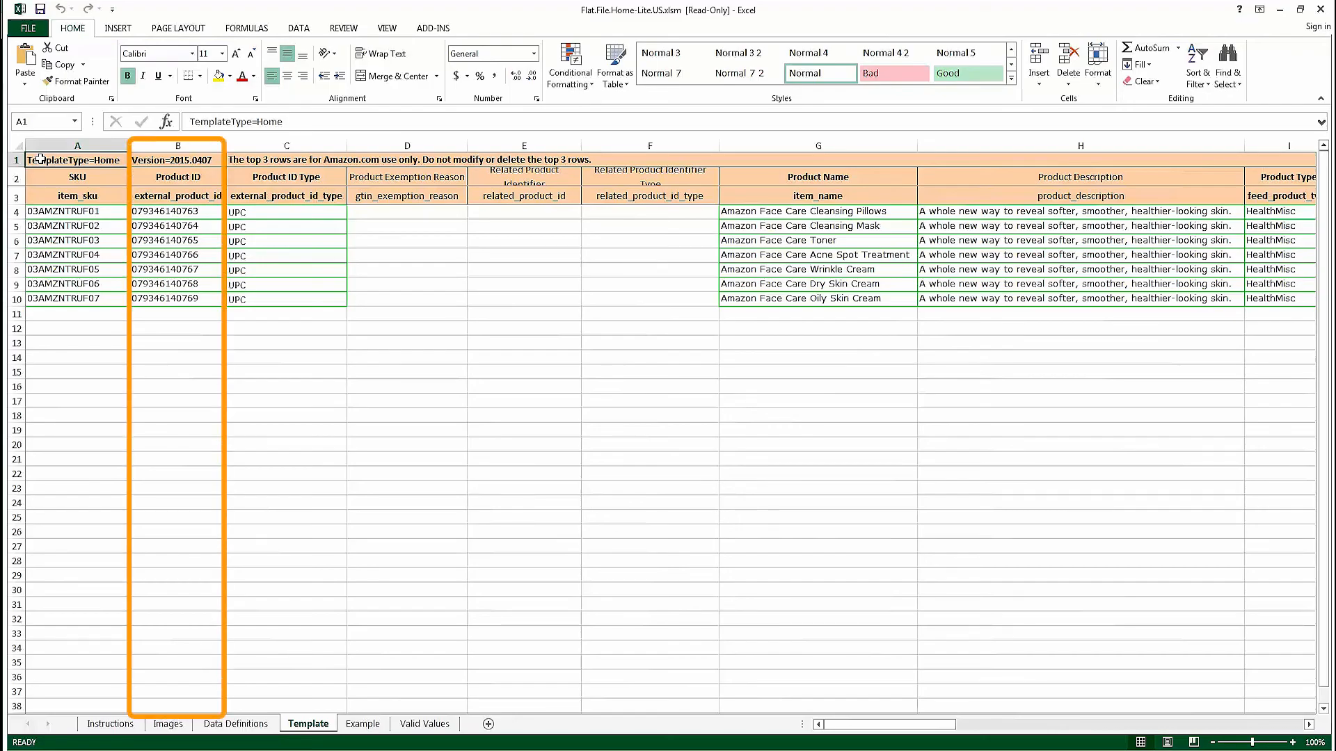
- Enter B003R28HWQ as row 4's product ID and ASIN as its ID type
{"action": "left_click", "coordinate": [178, 210]}
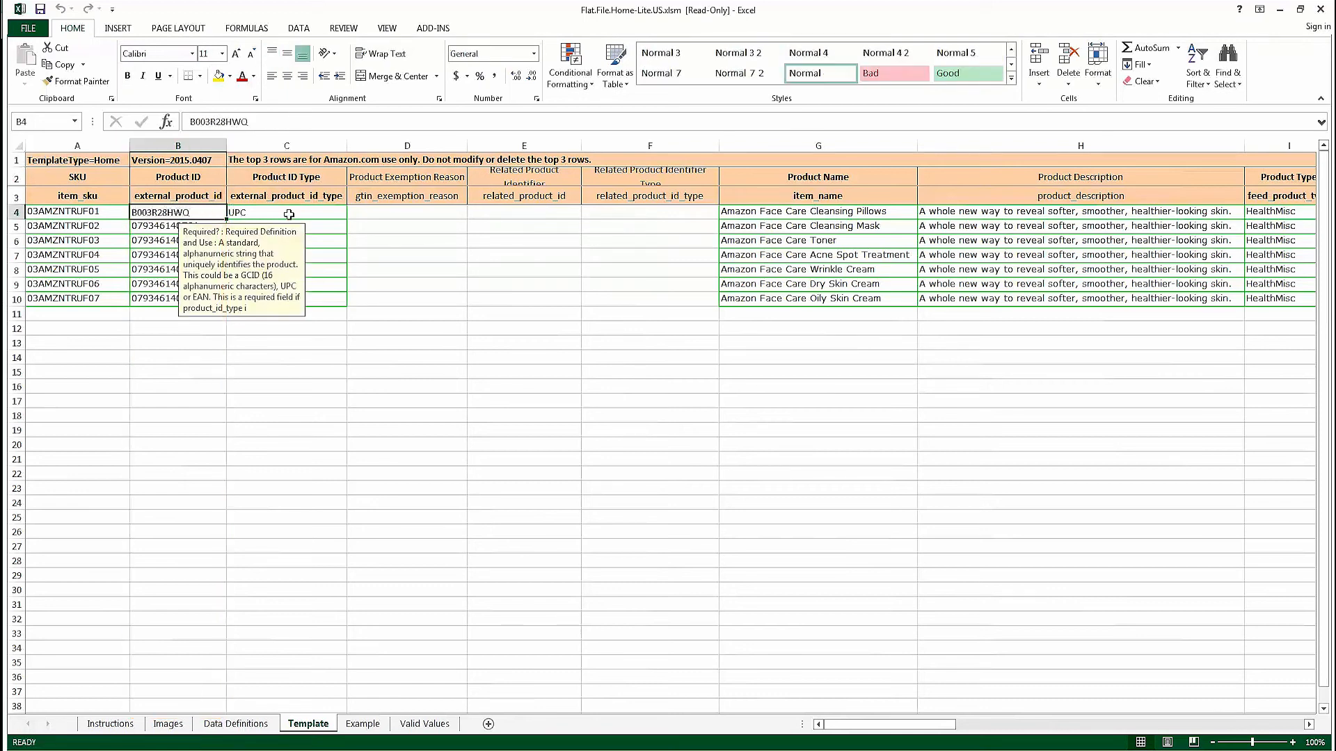
{"action": "type", "text": "ASIN"}
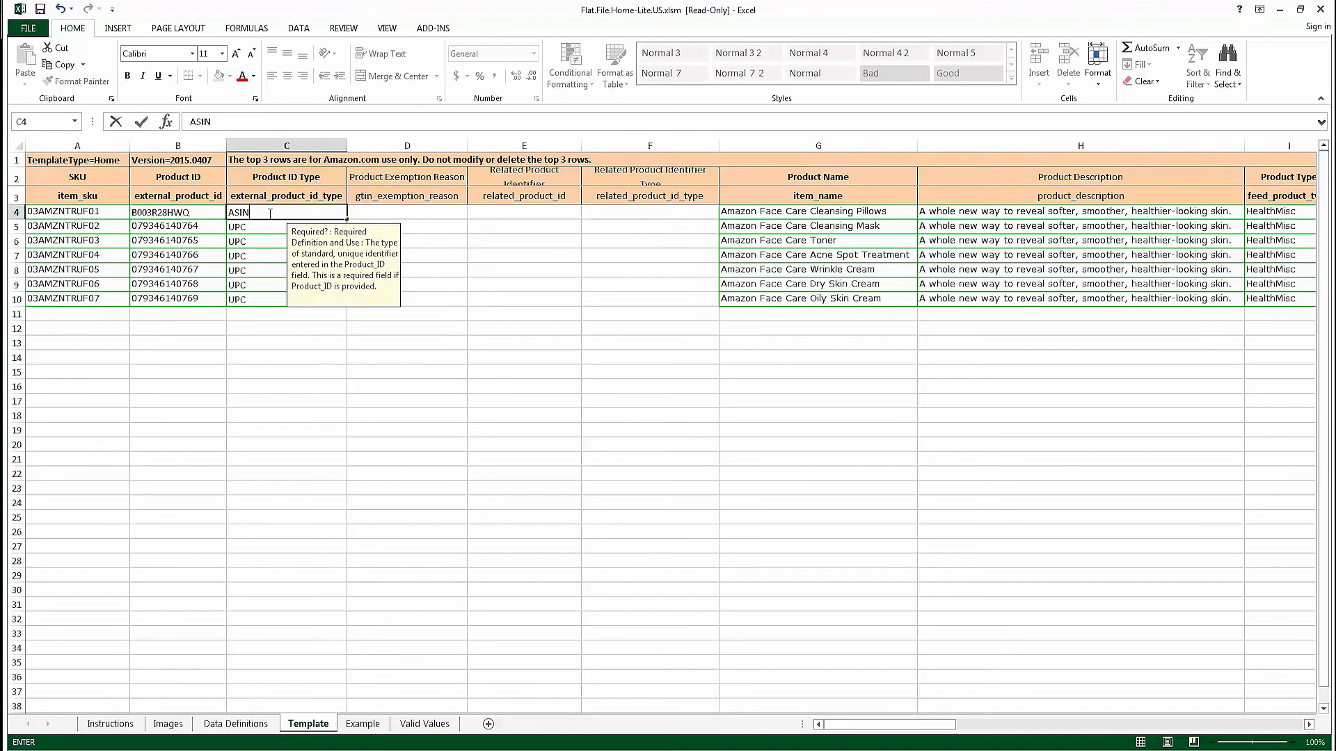